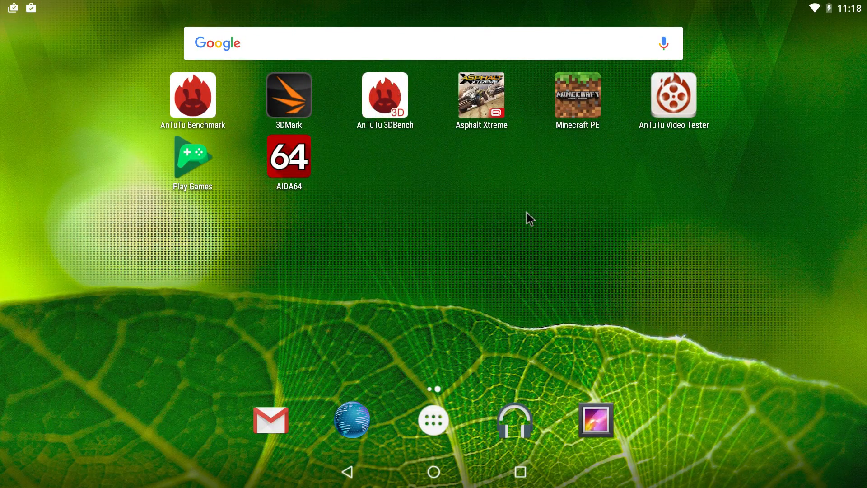
{"action": "mouse_move", "coordinate": [463, 306]}
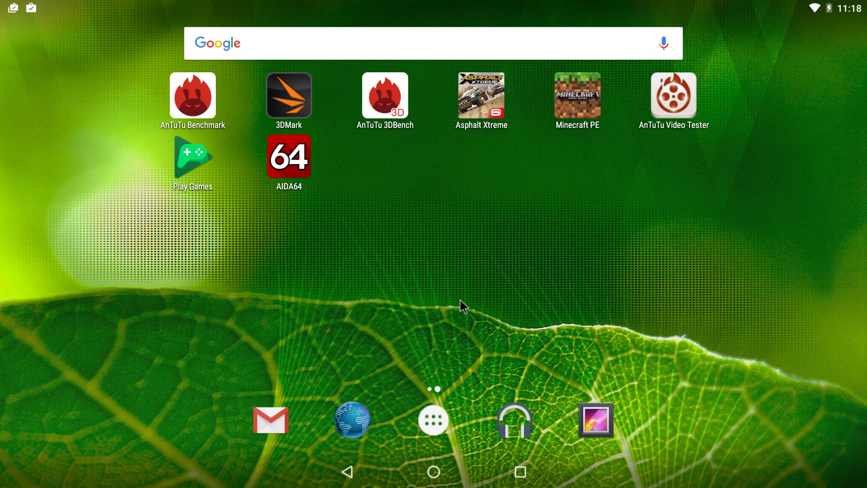
{"action": "mouse_move", "coordinate": [462, 307]}
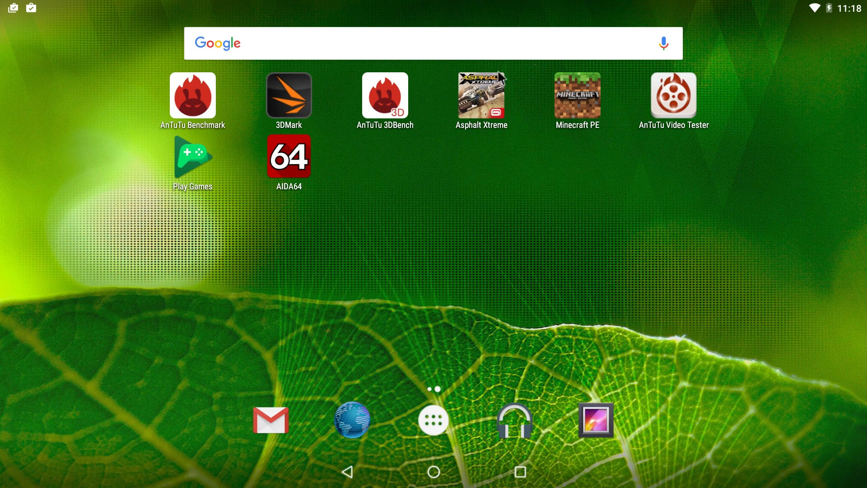
{"action": "mouse_move", "coordinate": [440, 111]}
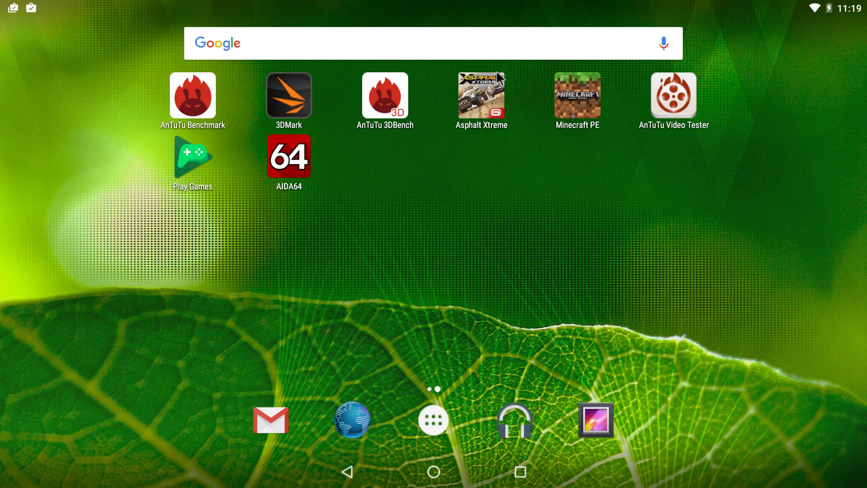
{"action": "mouse_move", "coordinate": [504, 7]}
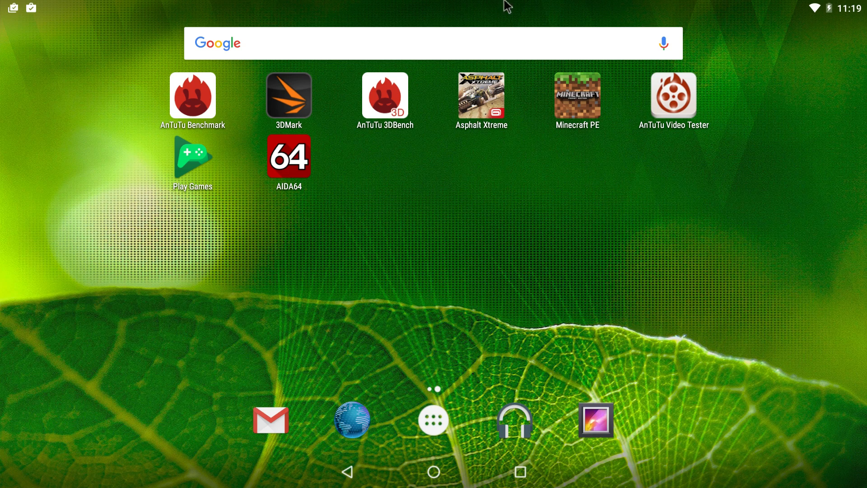
{"action": "mouse_move", "coordinate": [625, 275]}
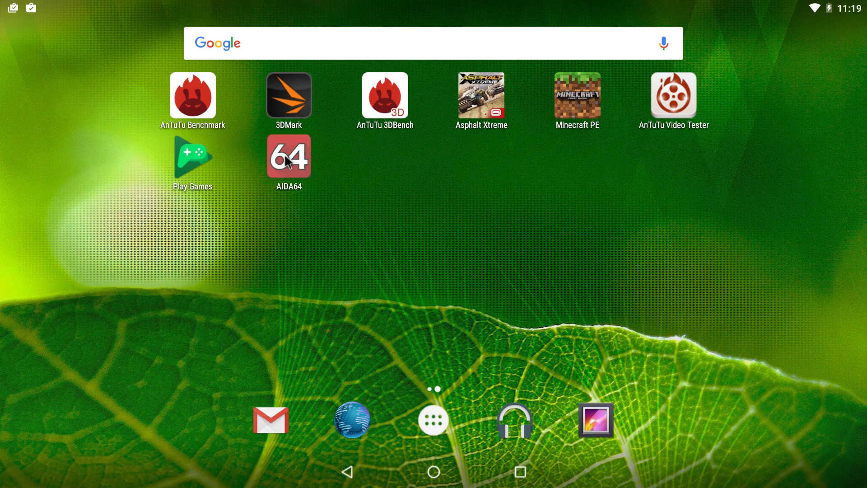
Step: Launch AIDA64 to view the system summary and display details (1920 × 1080, Intel HD Graphics, OpenGL ES 3.0)
{"action": "left_click", "coordinate": [287, 155]}
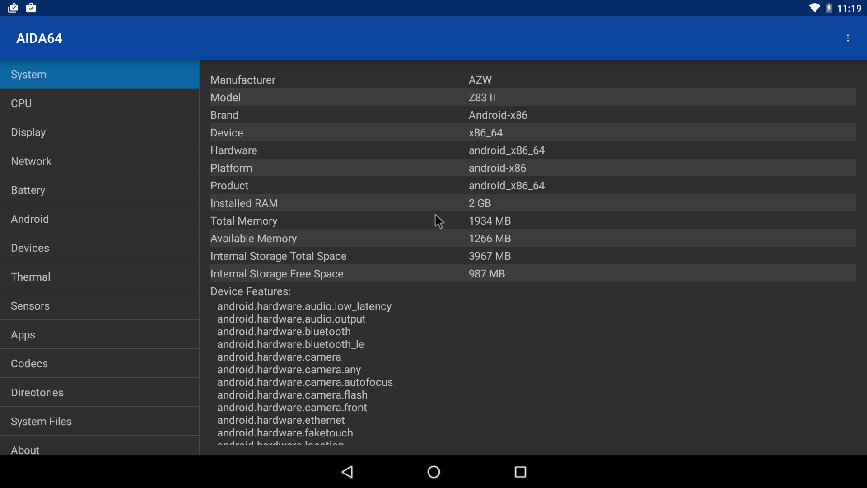
{"action": "mouse_move", "coordinate": [476, 107]}
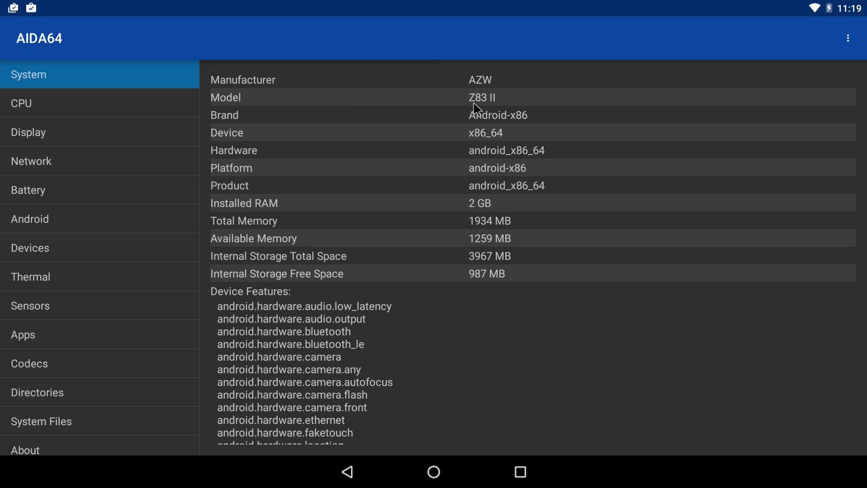
{"action": "mouse_move", "coordinate": [483, 126]}
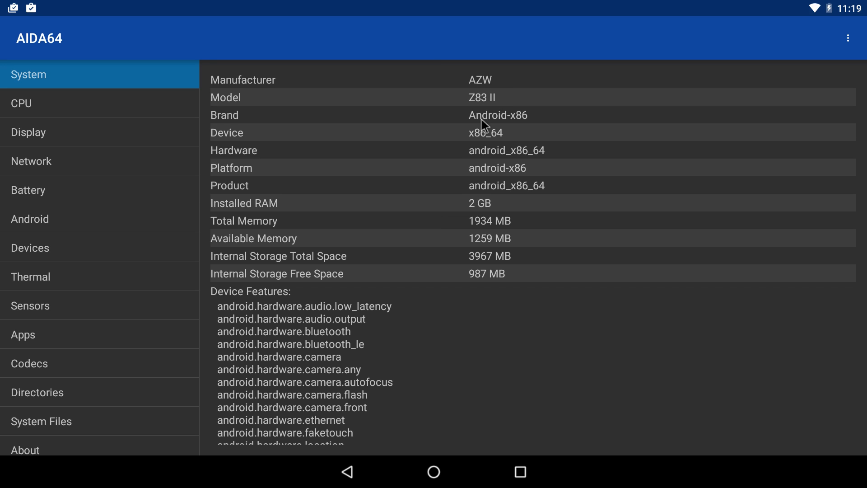
{"action": "mouse_move", "coordinate": [466, 206]}
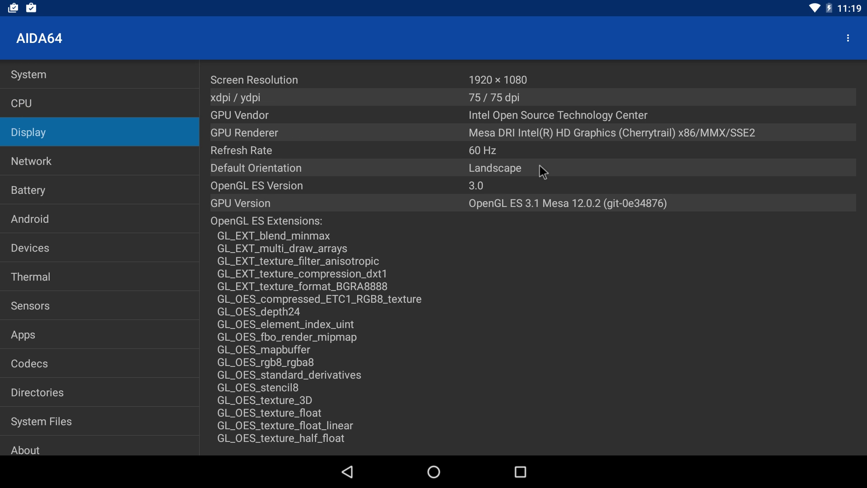
{"action": "mouse_move", "coordinate": [529, 214]}
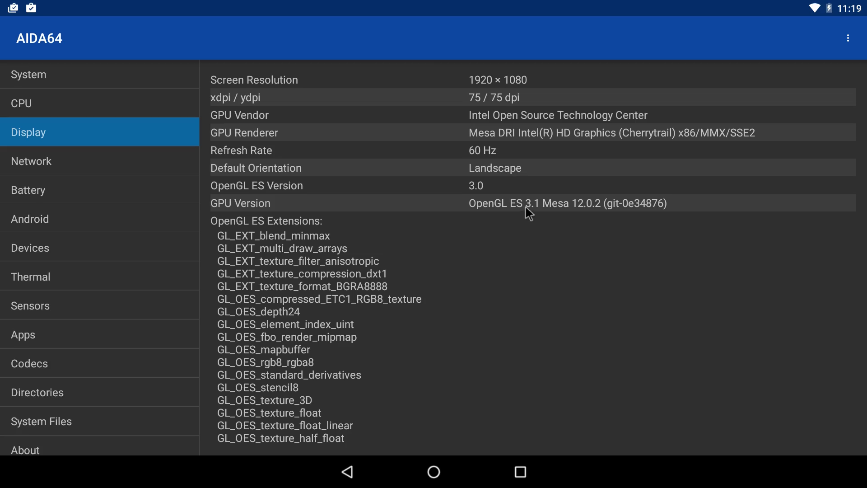
{"action": "mouse_move", "coordinate": [469, 482]}
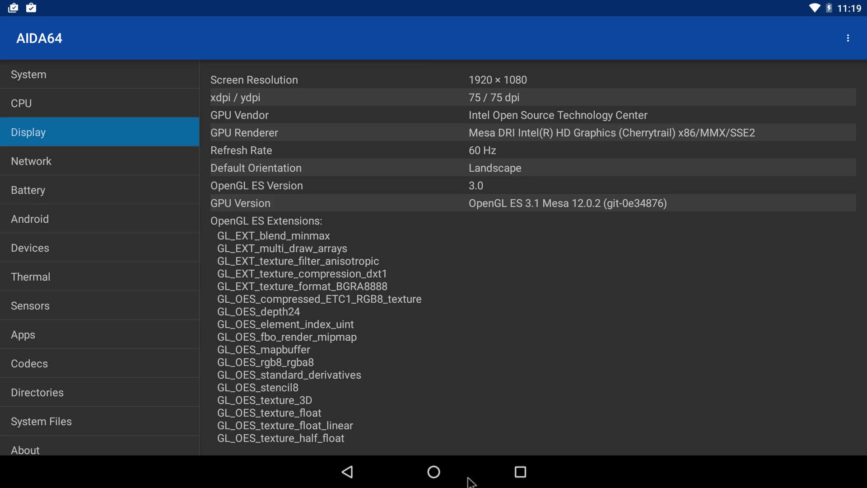
Step: Leave AIDA64 and return to the launcher home screen
{"action": "left_click", "coordinate": [432, 472]}
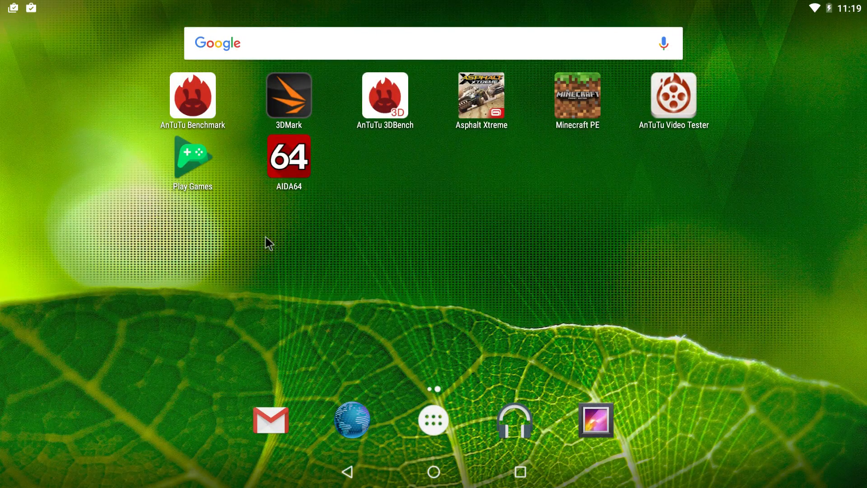
{"action": "mouse_move", "coordinate": [400, 280]}
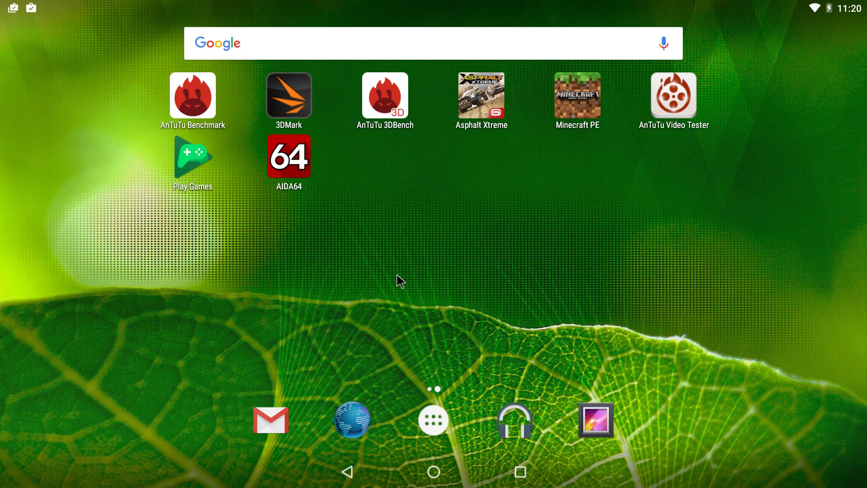
{"action": "mouse_move", "coordinate": [407, 137]}
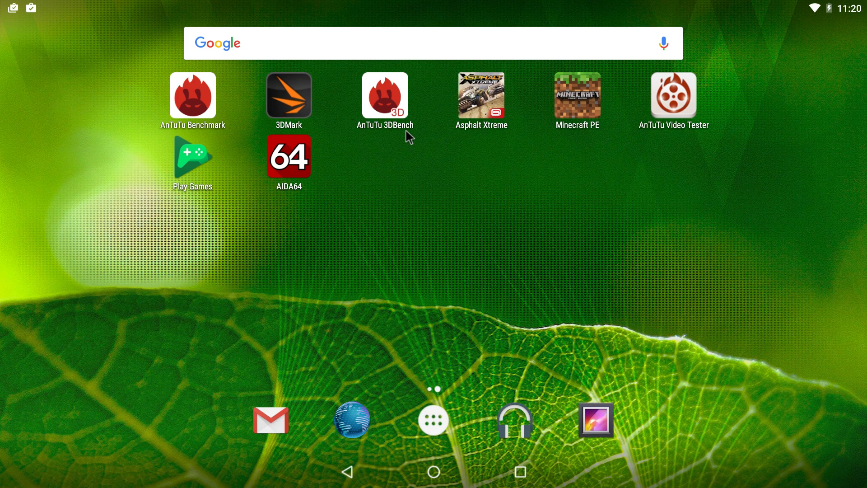
{"action": "mouse_move", "coordinate": [408, 138]}
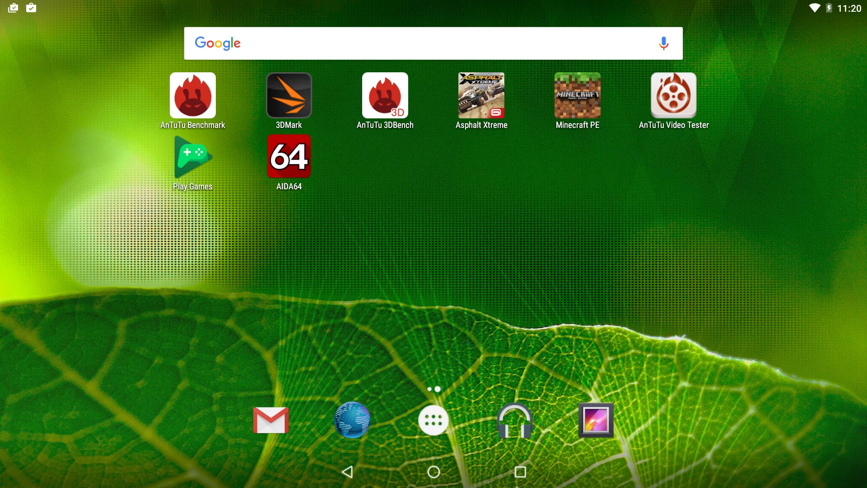
{"action": "mouse_move", "coordinate": [529, 277]}
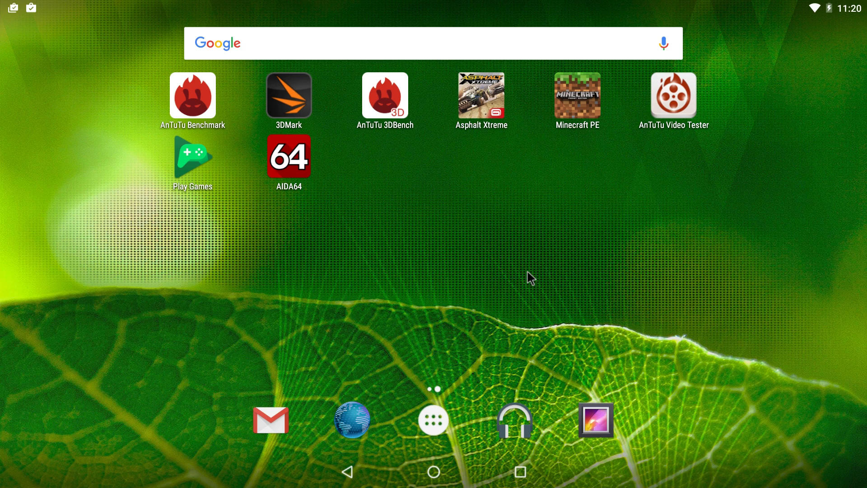
{"action": "mouse_move", "coordinate": [497, 220]}
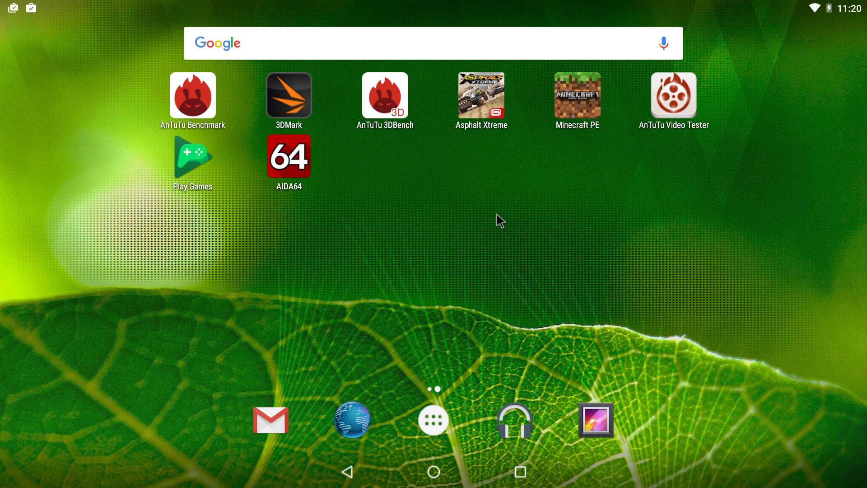
{"action": "mouse_move", "coordinate": [400, 228]}
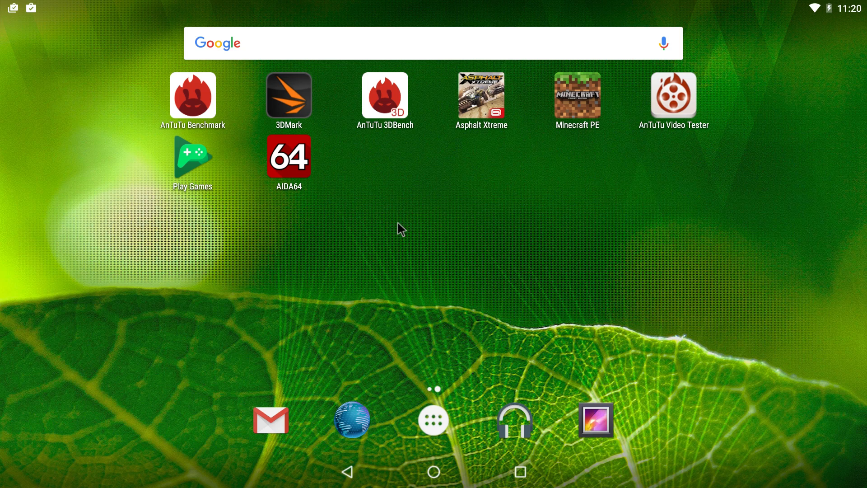
{"action": "mouse_move", "coordinate": [176, 105]}
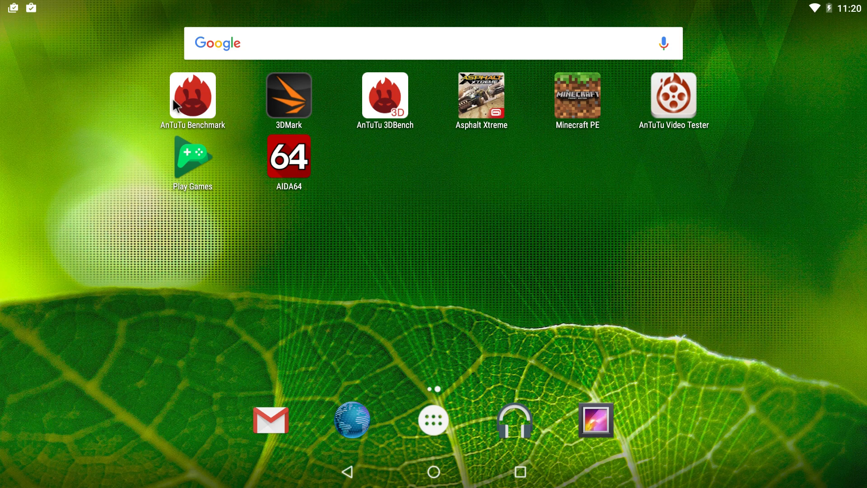
Step: Launch AnTuTu and view the ranking showing Z83 II 51st with 63527 below the Galaxy Note5's 80644
{"action": "left_click", "coordinate": [193, 95]}
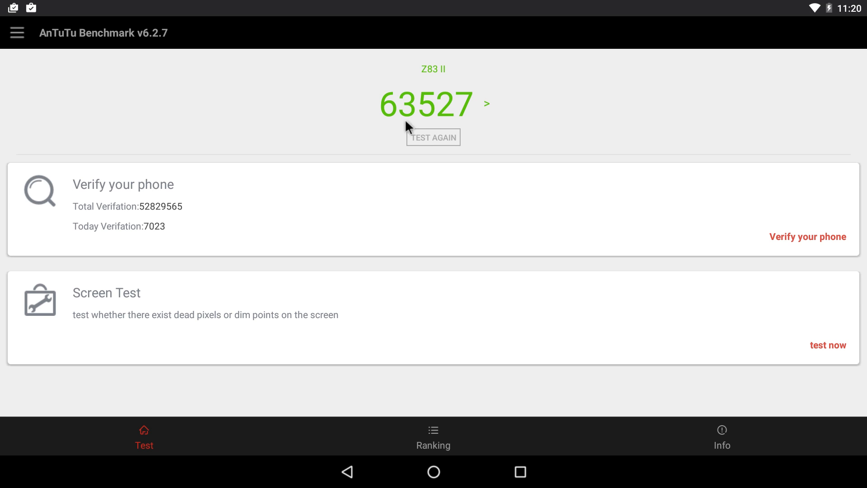
{"action": "mouse_move", "coordinate": [448, 122]}
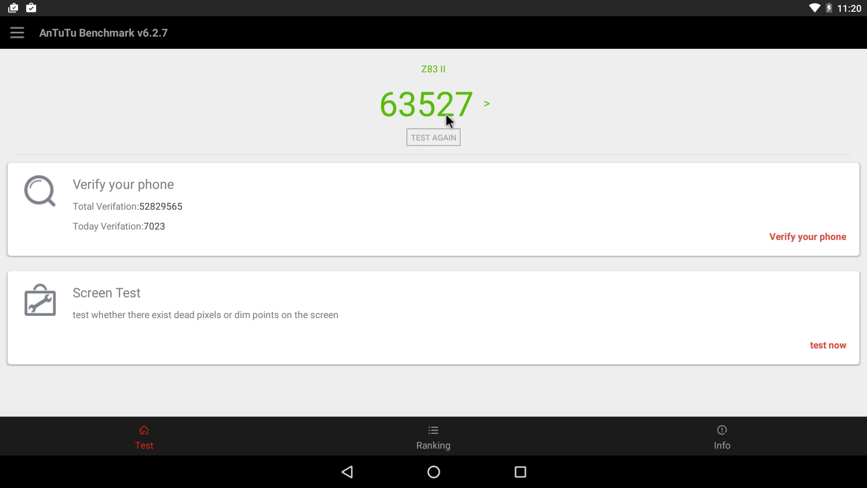
{"action": "mouse_move", "coordinate": [439, 445]}
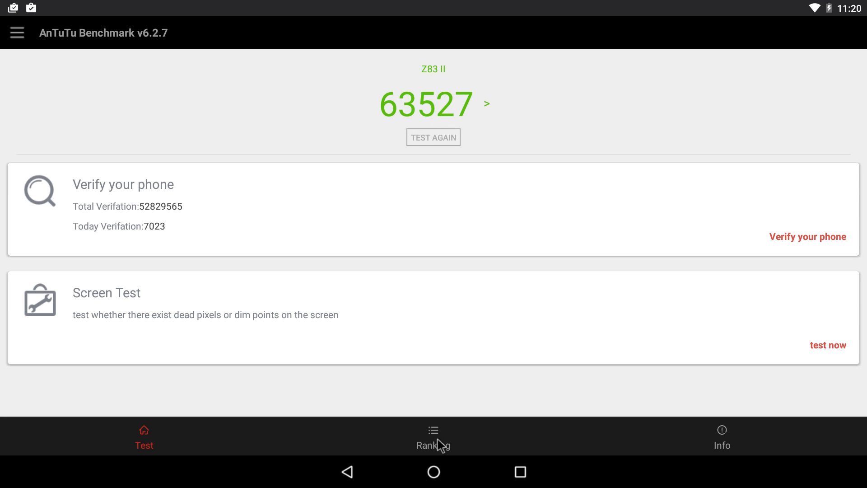
{"action": "left_click", "coordinate": [432, 437]}
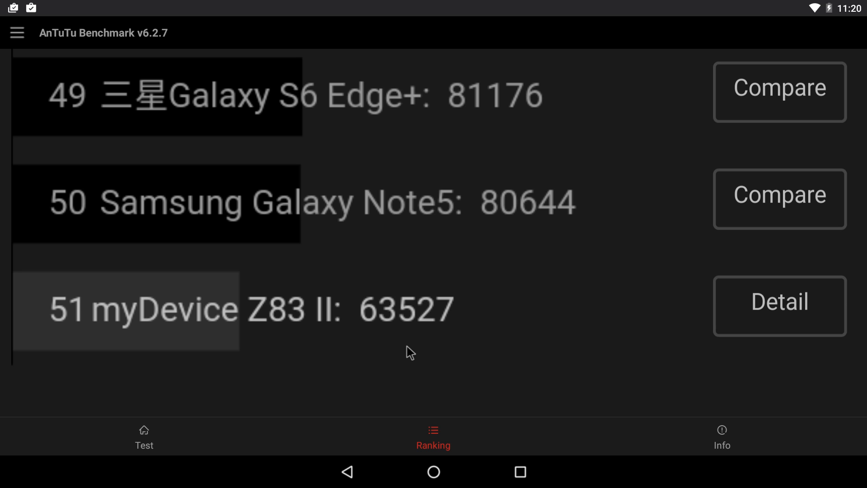
{"action": "mouse_move", "coordinate": [427, 318]}
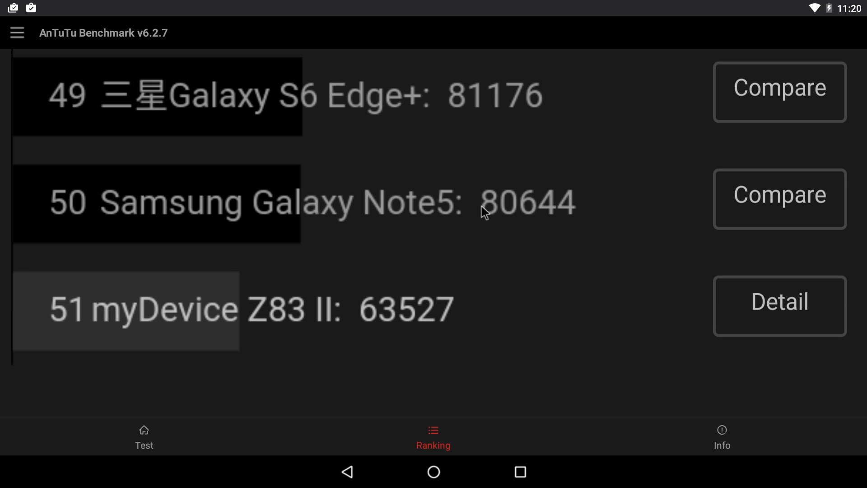
{"action": "mouse_move", "coordinate": [536, 223]}
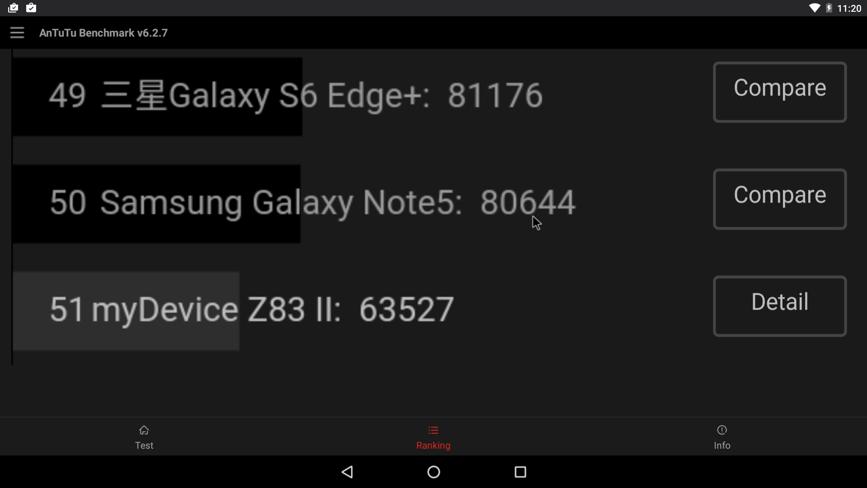
{"action": "mouse_move", "coordinate": [279, 215]}
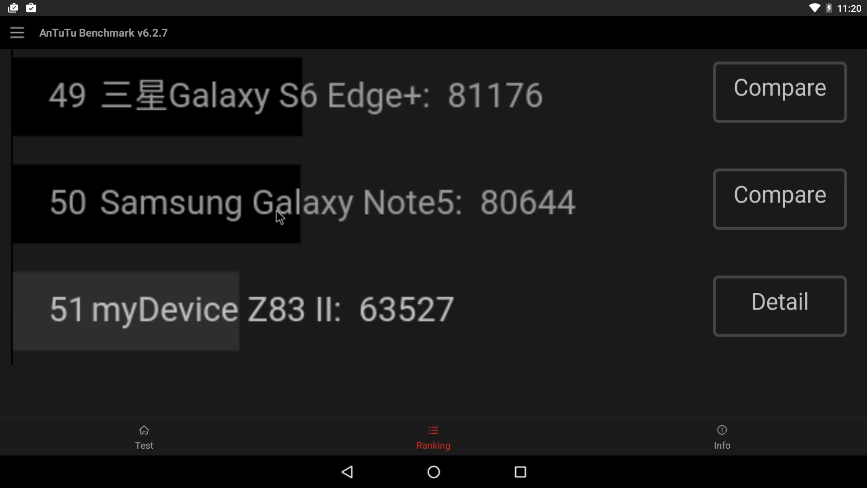
{"action": "mouse_move", "coordinate": [202, 296]}
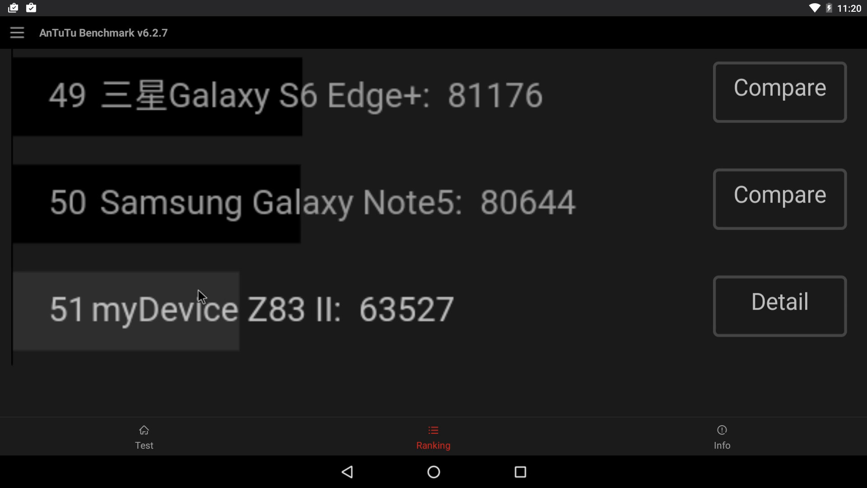
{"action": "mouse_move", "coordinate": [472, 320]}
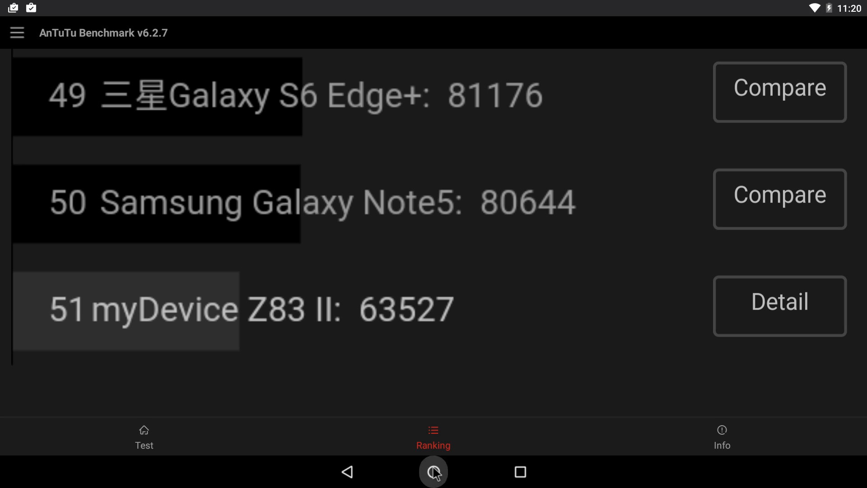
Step: Switch from AnTuTu to 3DMark and view this device's 1120 and 18134 results, then the best-devices ranking
{"action": "left_click", "coordinate": [432, 472]}
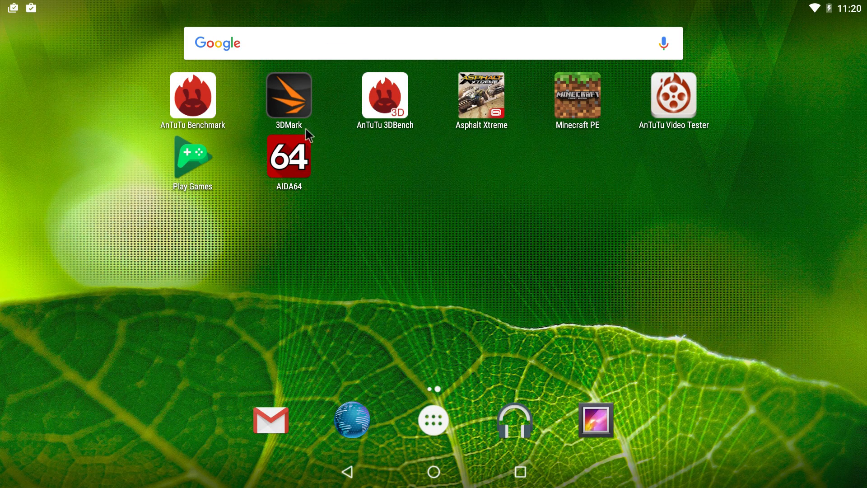
{"action": "left_click", "coordinate": [288, 95]}
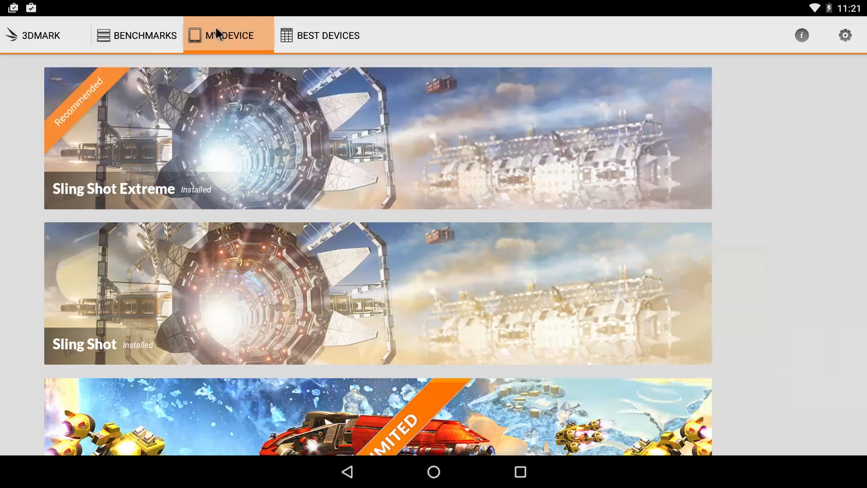
{"action": "left_click", "coordinate": [229, 35]}
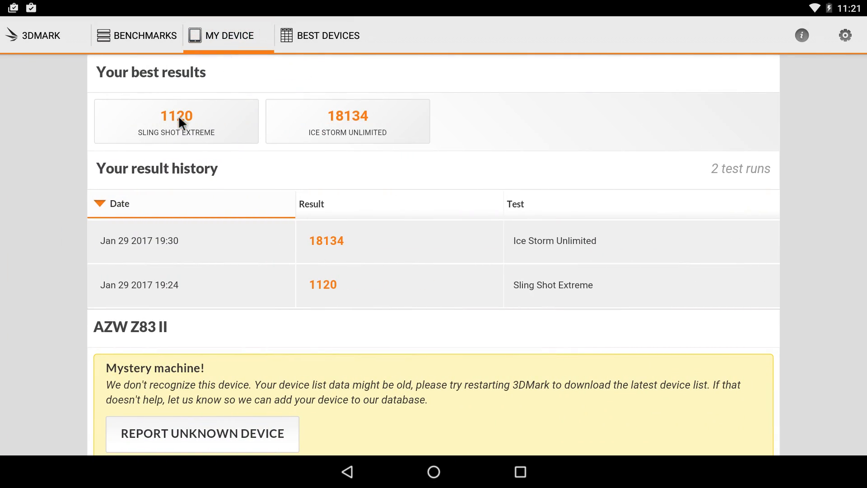
{"action": "mouse_move", "coordinate": [340, 65]}
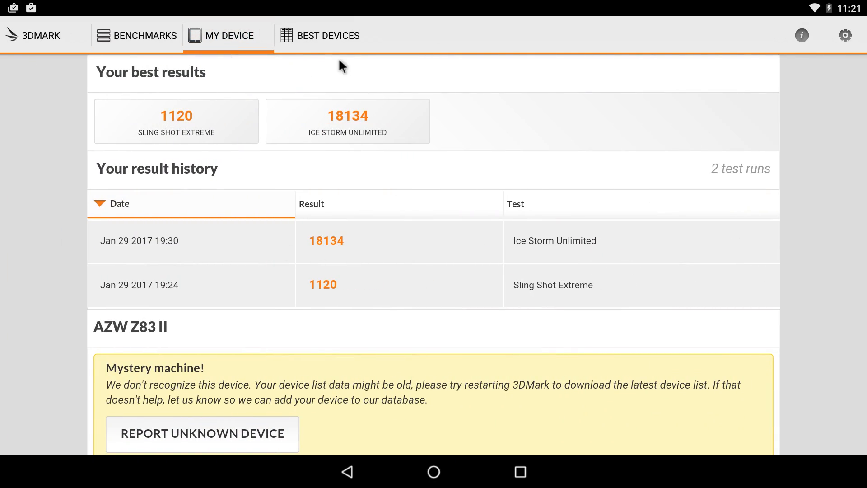
{"action": "left_click", "coordinate": [328, 35]}
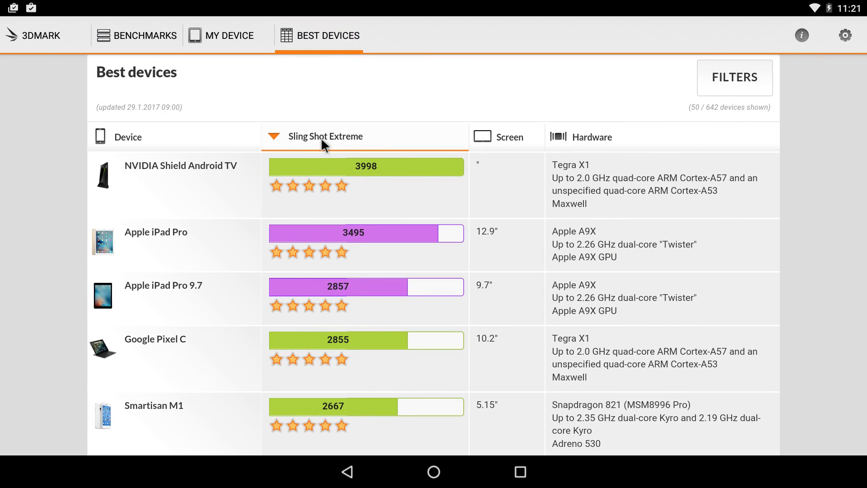
{"action": "mouse_move", "coordinate": [296, 188]}
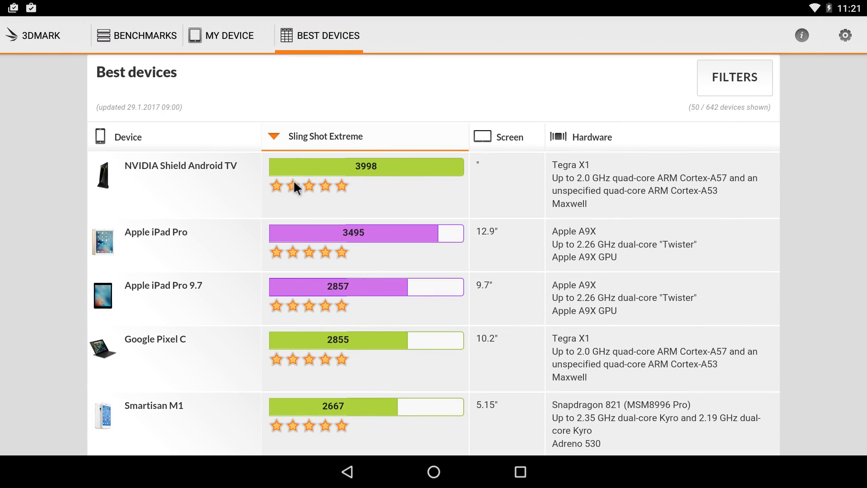
{"action": "mouse_move", "coordinate": [367, 176]}
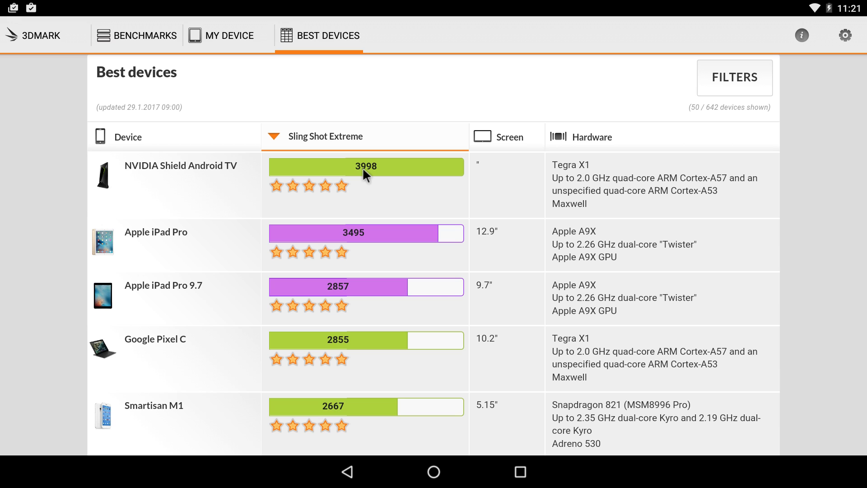
Step: Browse the Sling Shot Extreme best-devices ranking and return to it after rechecking this device's results
{"action": "scroll", "scroll_direction": "down", "scroll_amount": 3}
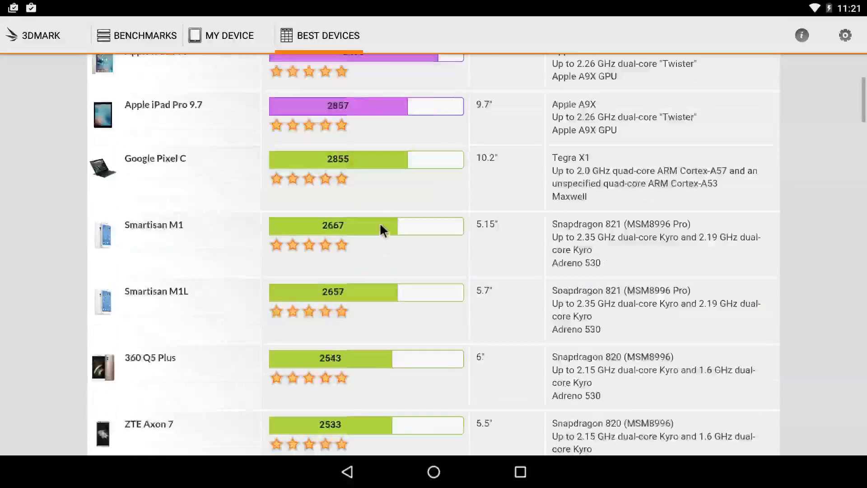
{"action": "scroll", "scroll_direction": "down", "scroll_amount": 3}
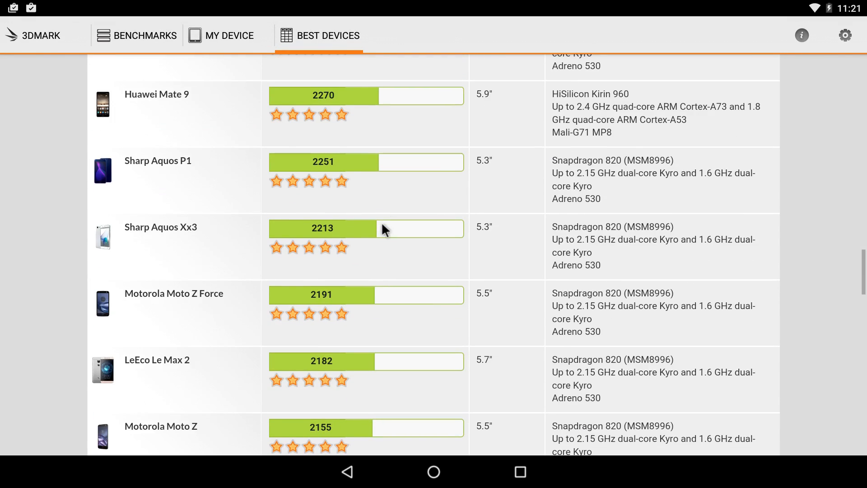
{"action": "scroll", "scroll_direction": "down", "scroll_amount": 3}
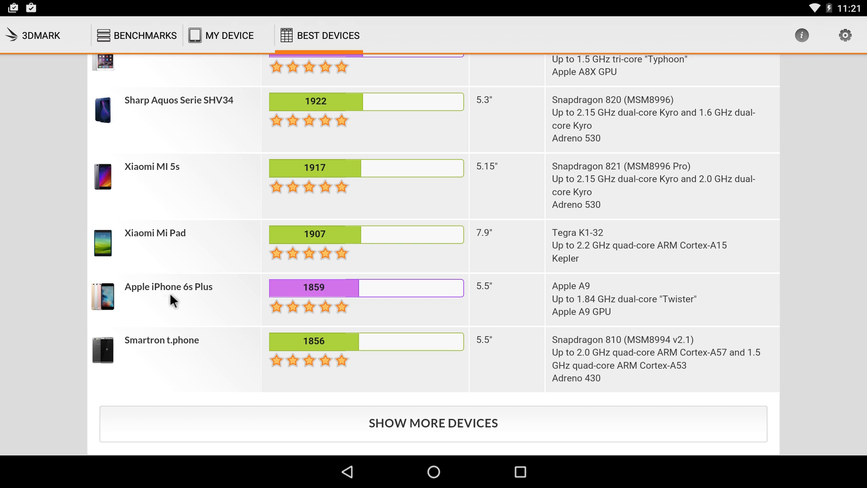
{"action": "mouse_move", "coordinate": [339, 303]}
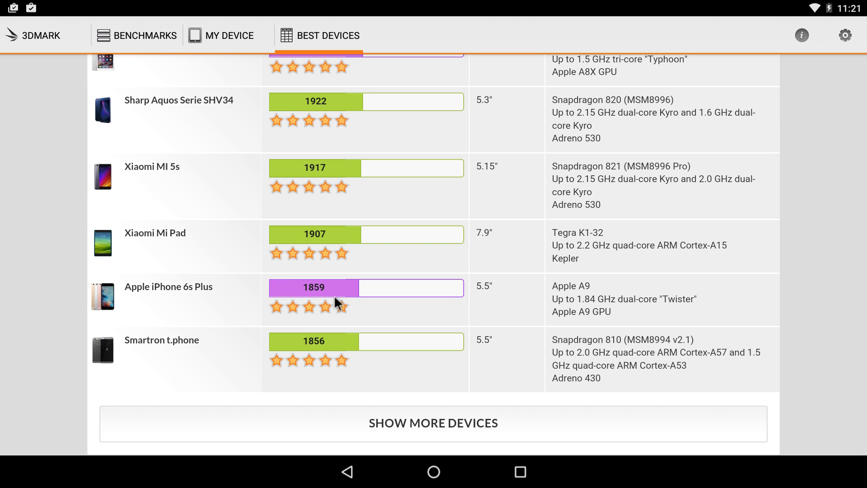
{"action": "scroll", "scroll_direction": "up", "scroll_amount": 3}
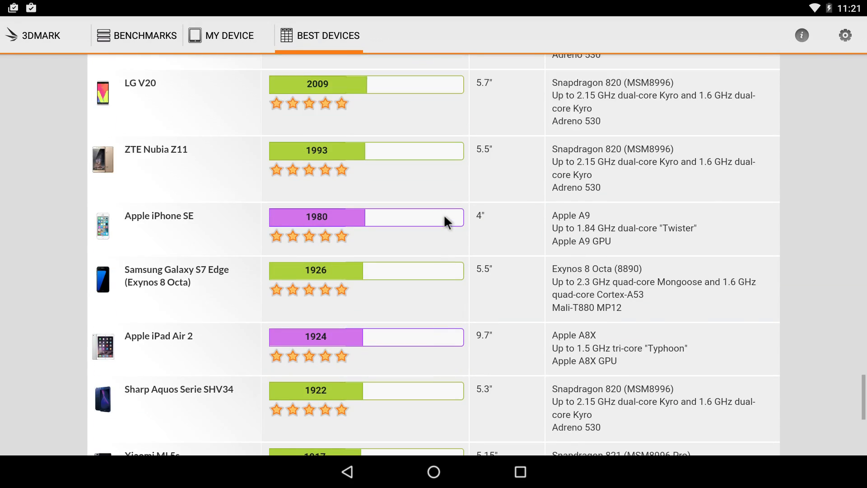
{"action": "left_click", "coordinate": [227, 35]}
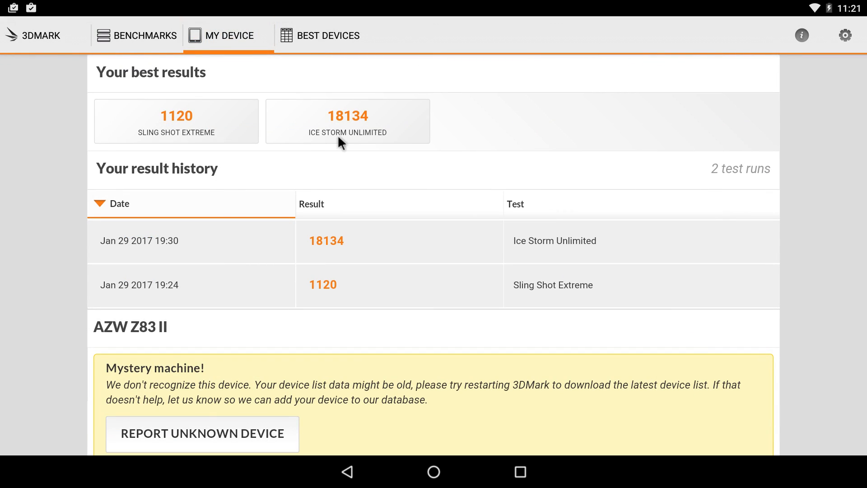
{"action": "mouse_move", "coordinate": [354, 123]}
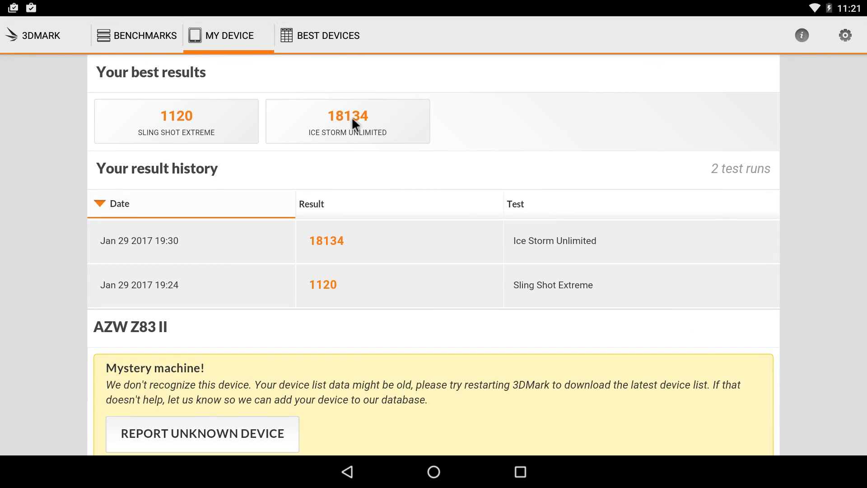
{"action": "mouse_move", "coordinate": [320, 35]}
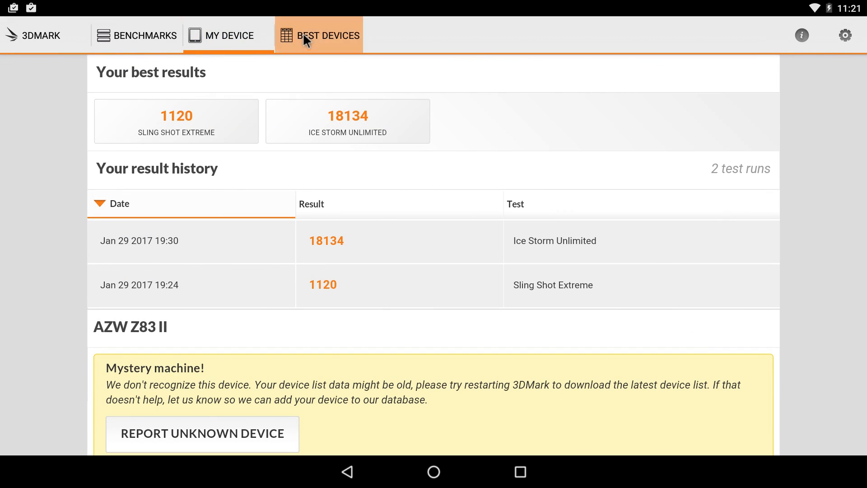
{"action": "left_click", "coordinate": [319, 36]}
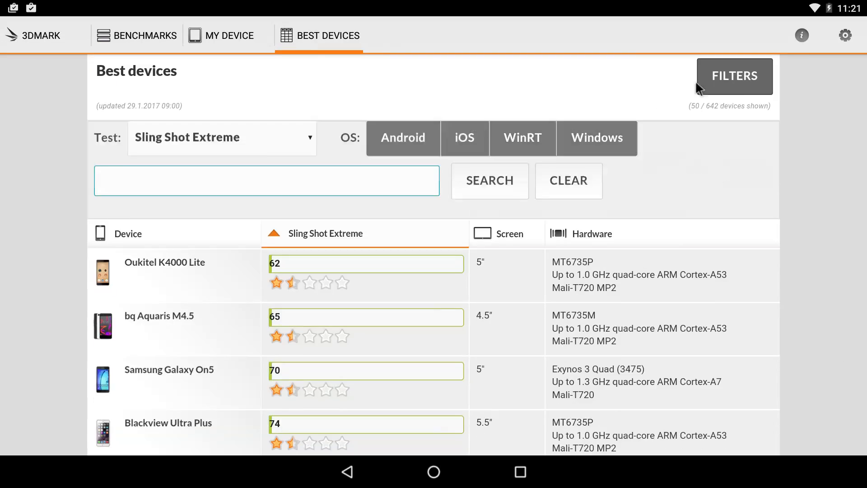
Step: Switch the ranking to Ice Storm Unlimited and browse the device list down to Show More Devices
{"action": "left_click", "coordinate": [222, 137]}
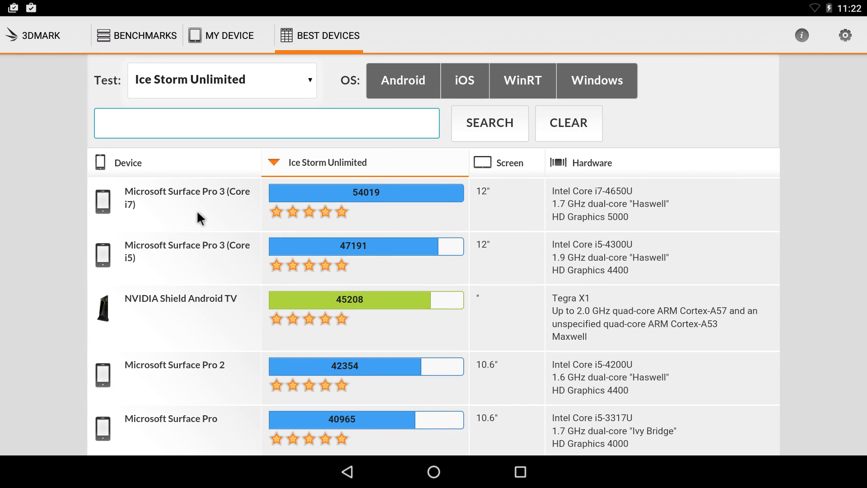
{"action": "mouse_move", "coordinate": [292, 206]}
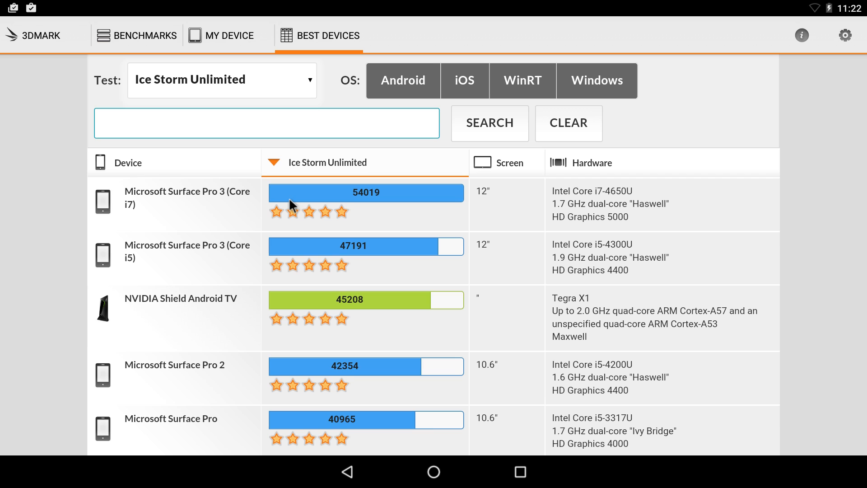
{"action": "mouse_move", "coordinate": [99, 304]}
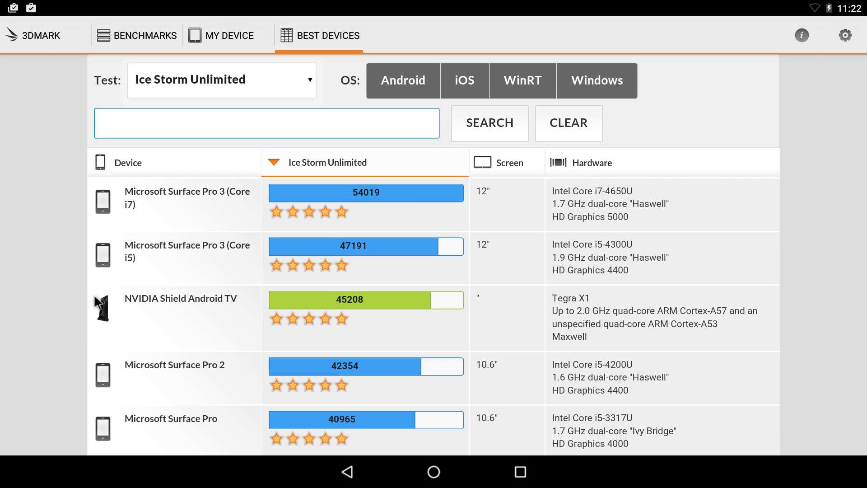
{"action": "mouse_move", "coordinate": [355, 307]}
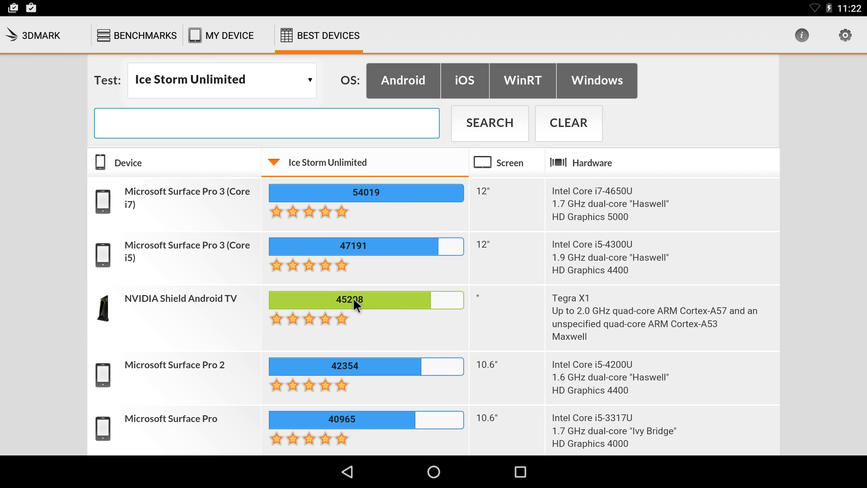
{"action": "scroll", "scroll_direction": "down", "scroll_amount": 3}
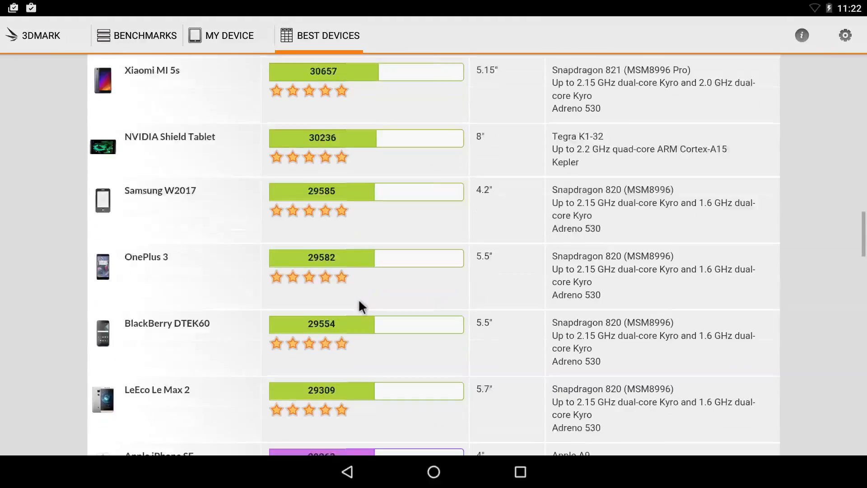
{"action": "scroll", "scroll_direction": "down", "scroll_amount": 3}
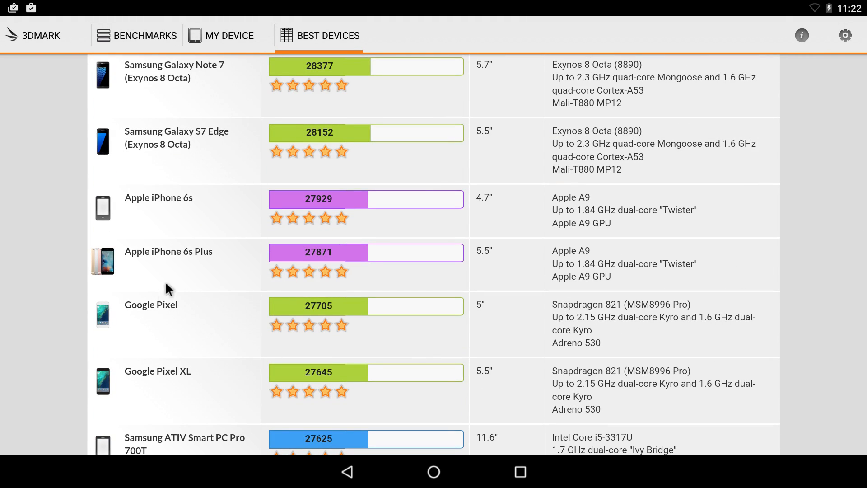
{"action": "scroll", "scroll_direction": "down", "scroll_amount": 3}
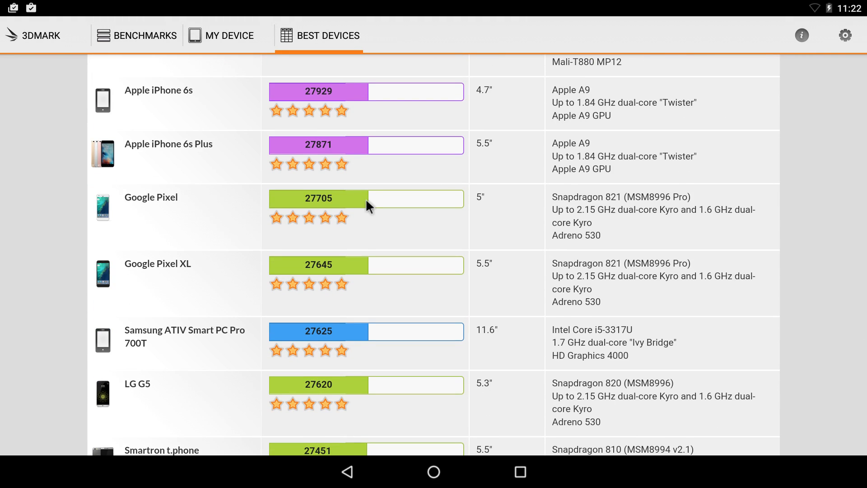
{"action": "scroll", "scroll_direction": "down", "scroll_amount": 3}
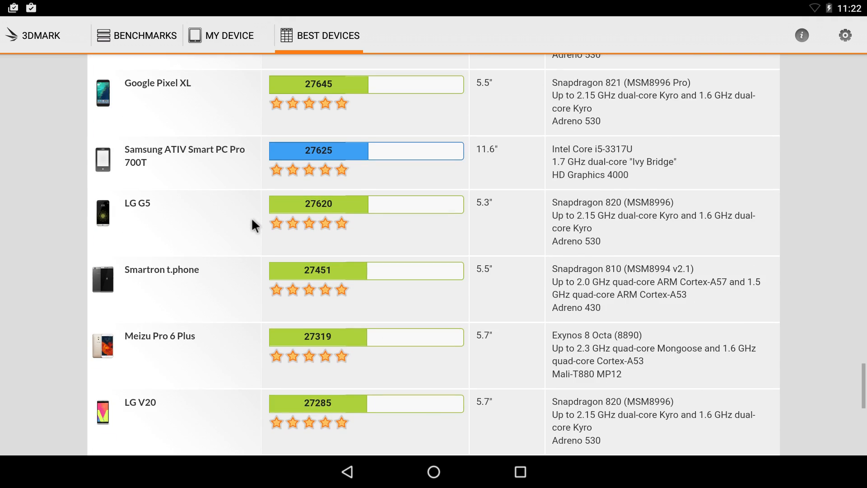
{"action": "scroll", "scroll_direction": "down", "scroll_amount": 3}
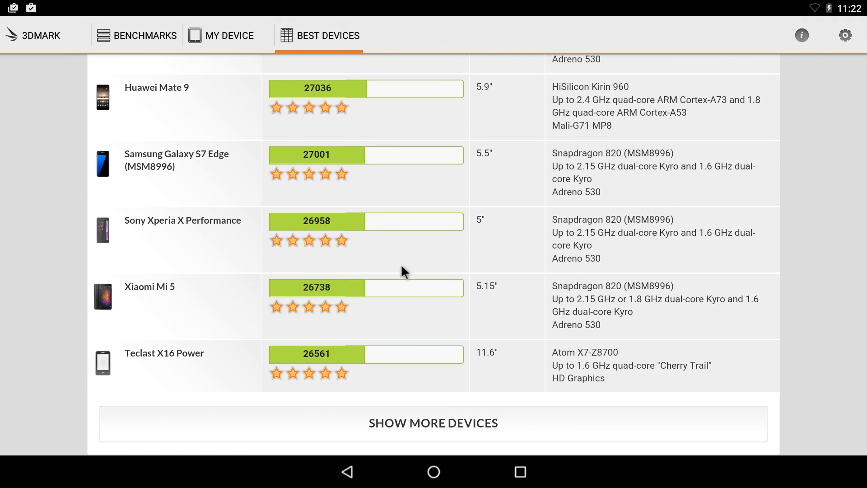
{"action": "left_click", "coordinate": [145, 35]}
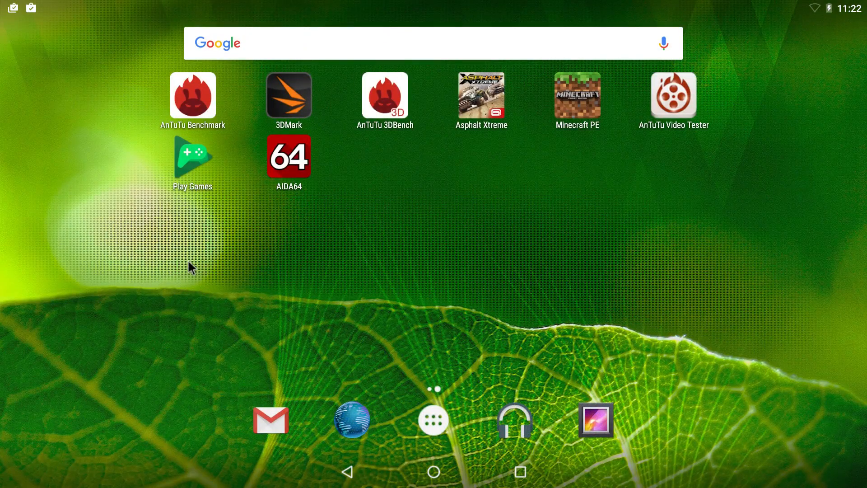
{"action": "mouse_move", "coordinate": [450, 259]}
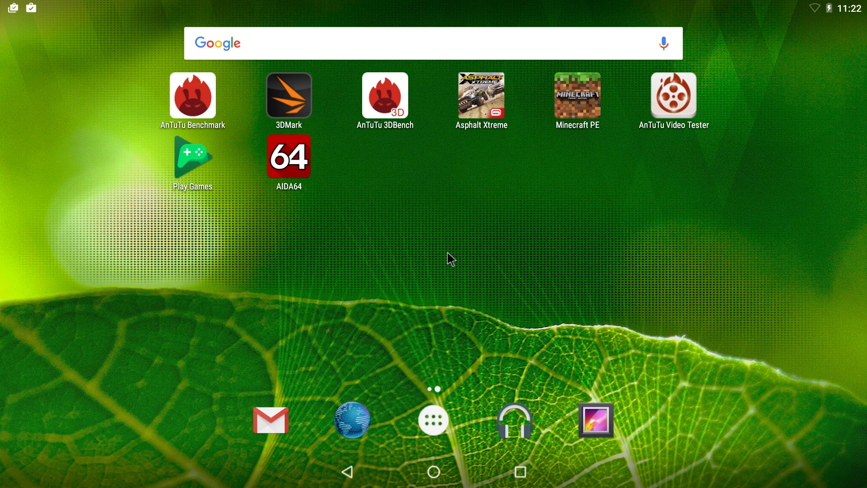
{"action": "mouse_move", "coordinate": [488, 112]}
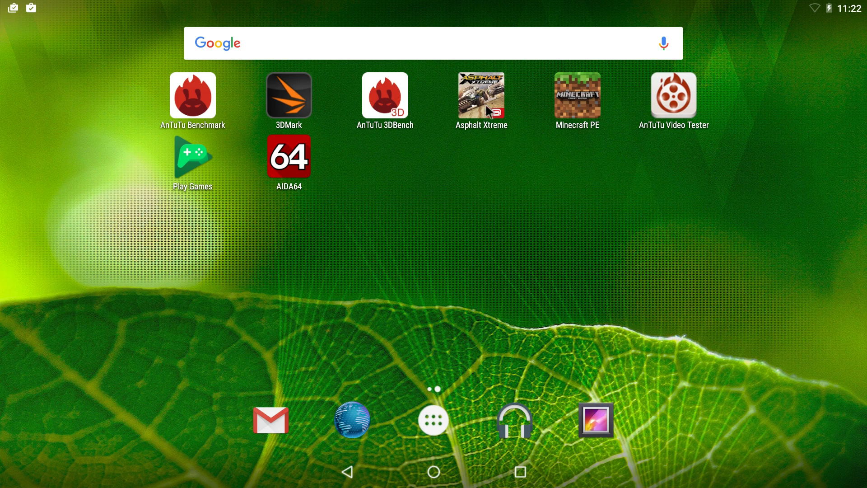
{"action": "mouse_move", "coordinate": [600, 104]}
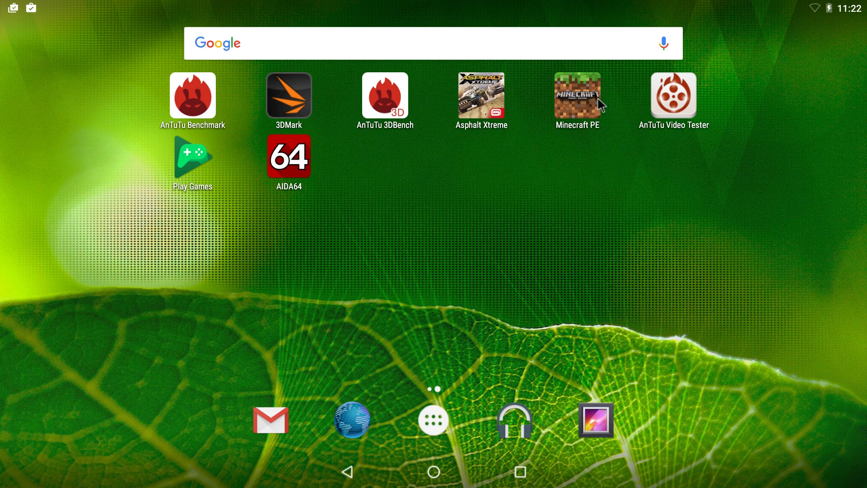
{"action": "mouse_move", "coordinate": [681, 149]}
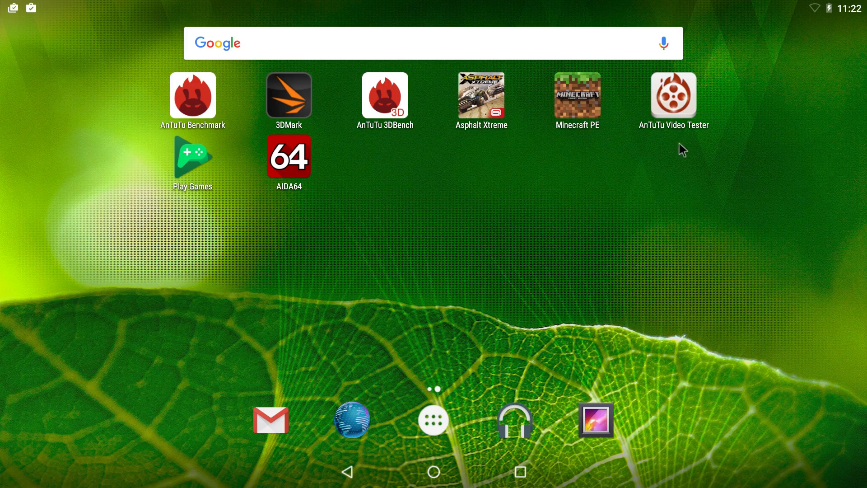
{"action": "mouse_move", "coordinate": [687, 117]}
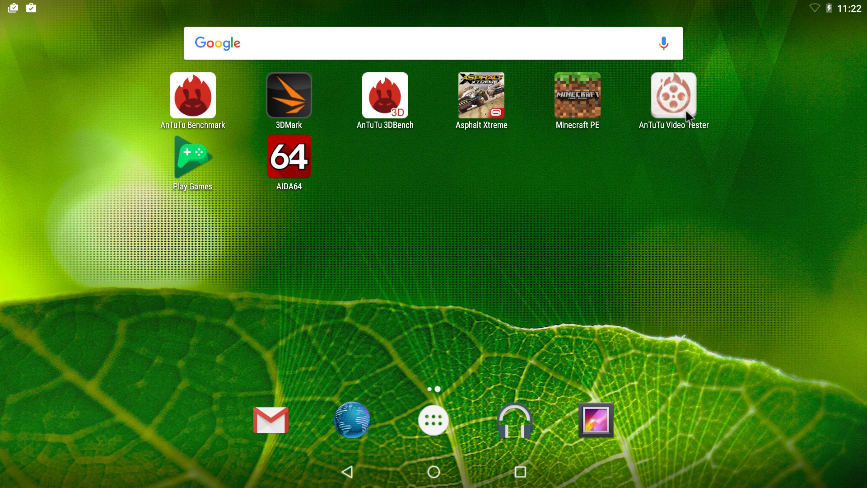
Step: Launch AnTuTu Video Tester, dismiss its 'has stopped' crash notice, then launch Minecraft PE
{"action": "left_click", "coordinate": [673, 95]}
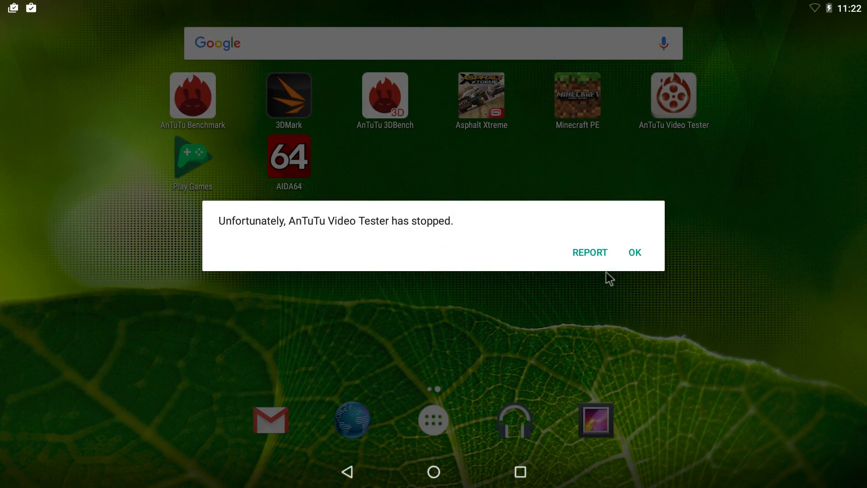
{"action": "left_click", "coordinate": [634, 252]}
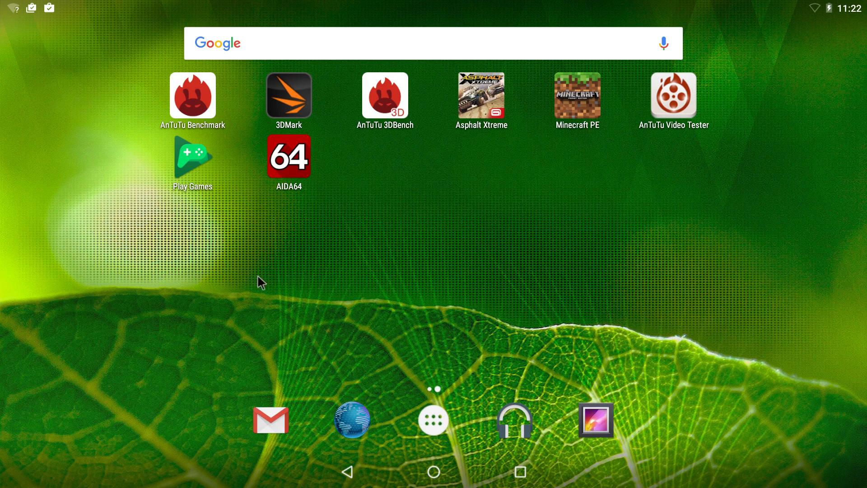
{"action": "mouse_move", "coordinate": [432, 264]}
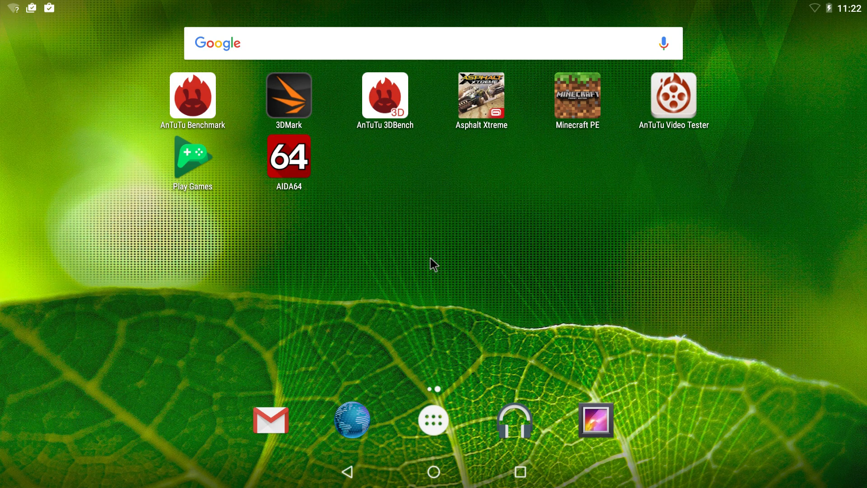
{"action": "mouse_move", "coordinate": [584, 117]}
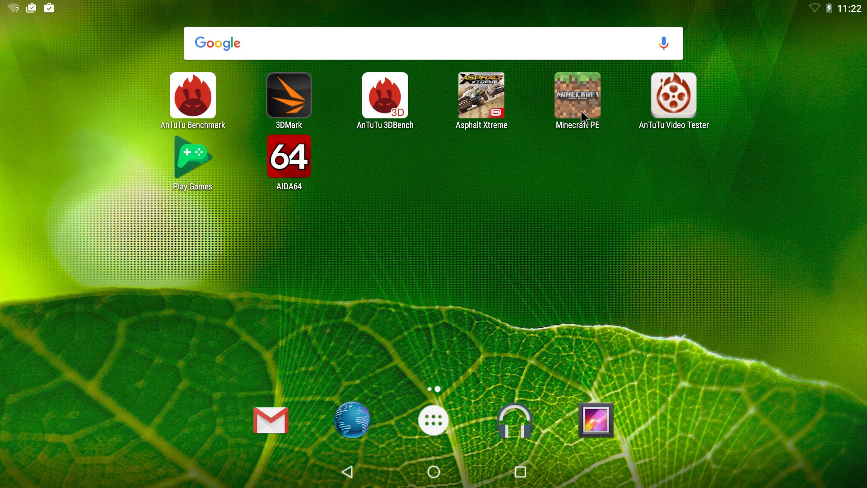
{"action": "left_click", "coordinate": [577, 94]}
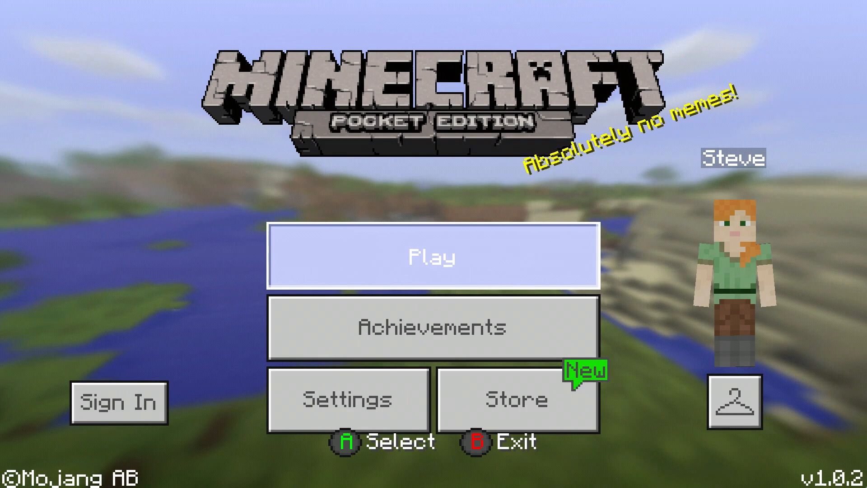
Step: Start playing a Minecraft world with grassland, trees and a hotbar of blocks
{"action": "left_click", "coordinate": [433, 255]}
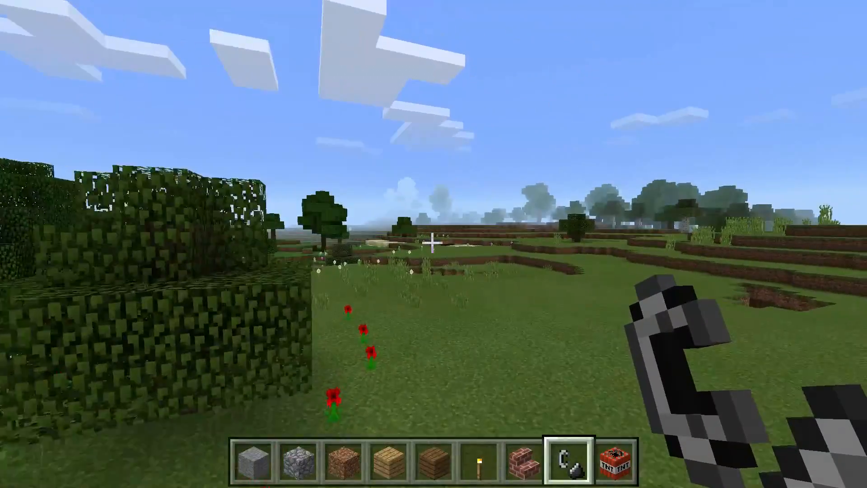
{"action": "mouse_move", "coordinate": [433, 244]}
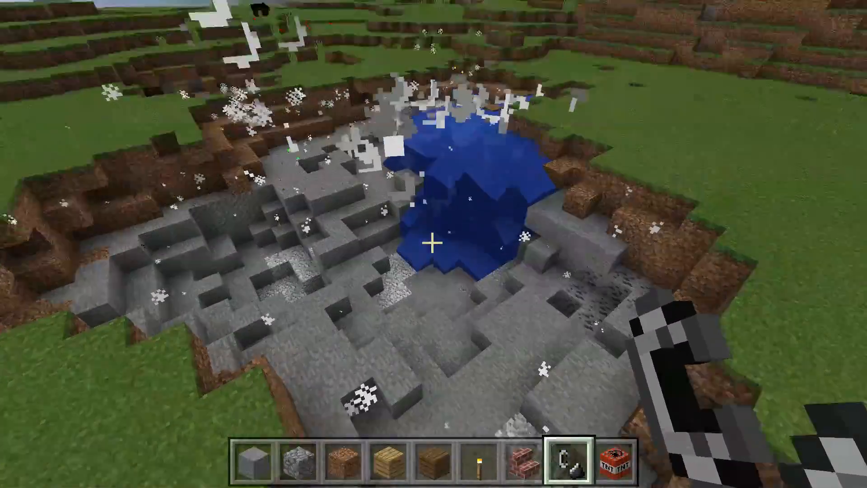
{"action": "mouse_move", "coordinate": [433, 244]}
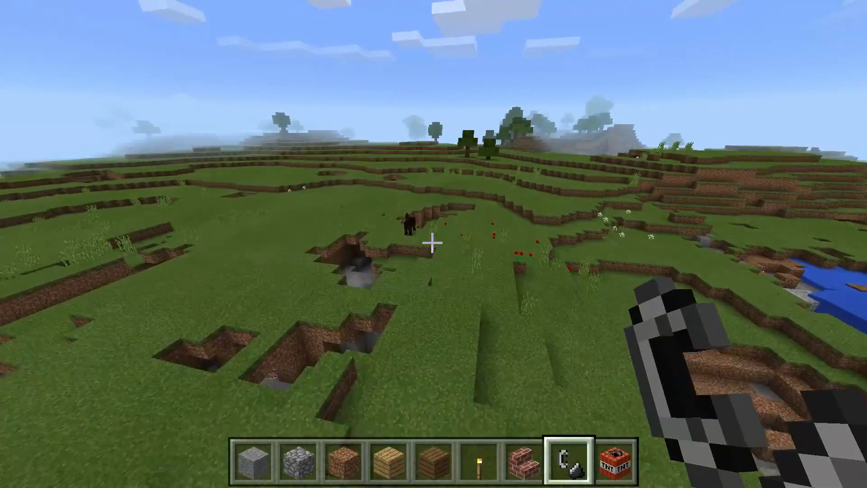
{"action": "mouse_move", "coordinate": [433, 244]}
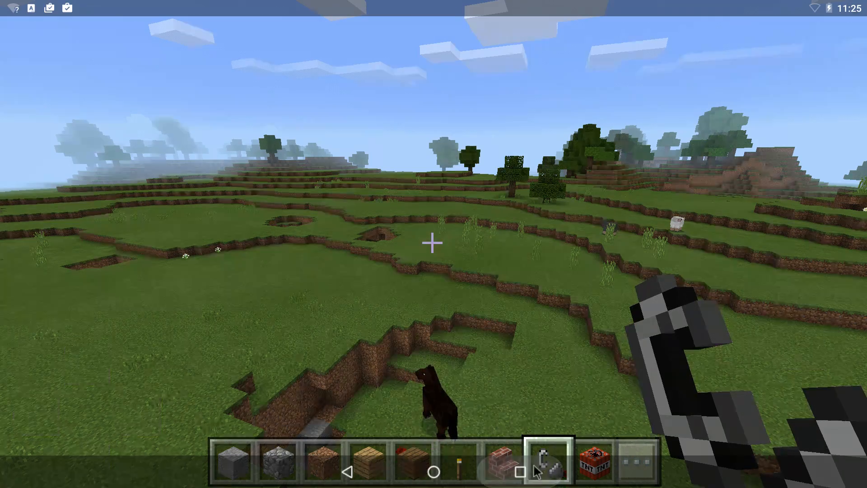
Step: Leave Minecraft for an Asphalt Xtreme off-road race, then return to the home screen
{"action": "left_click", "coordinate": [432, 472]}
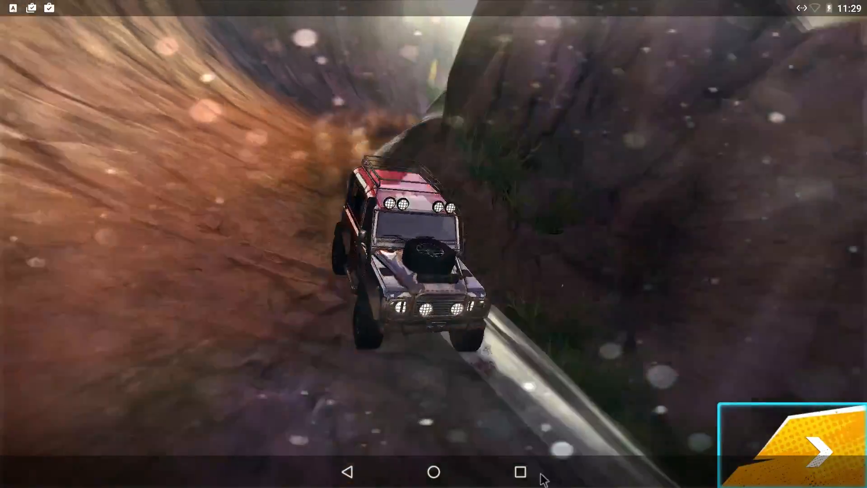
{"action": "left_click", "coordinate": [434, 471]}
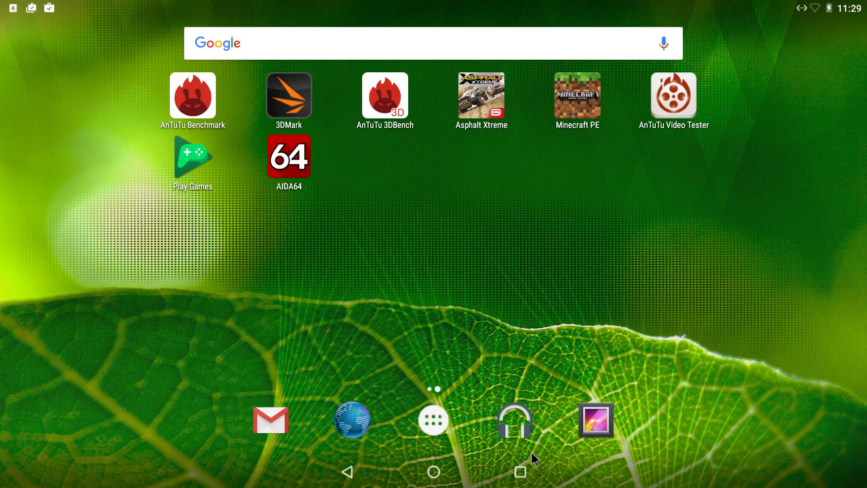
{"action": "mouse_move", "coordinate": [102, 243]}
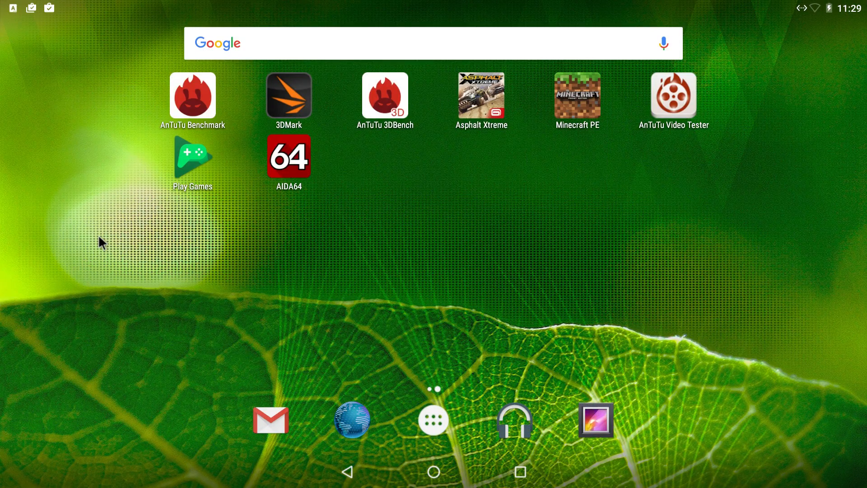